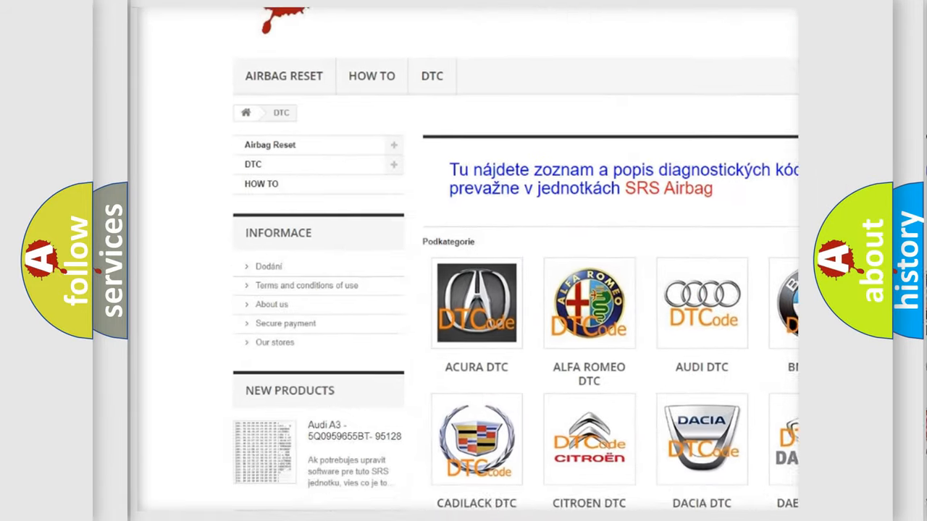
scroll(down, 3)
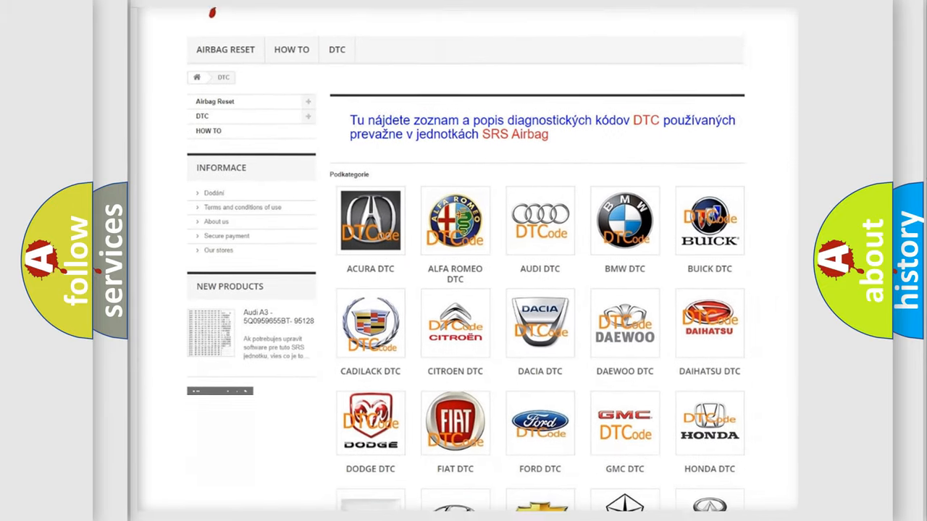
scroll(down, 3)
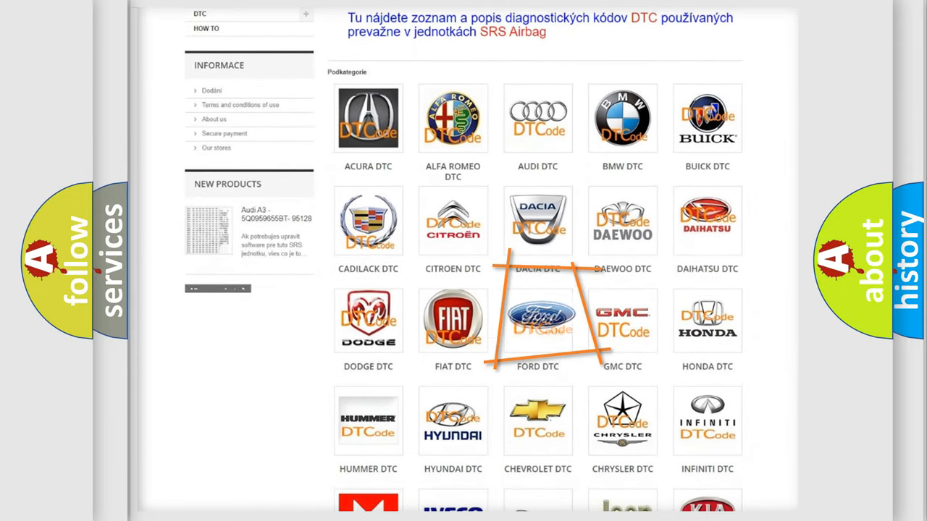